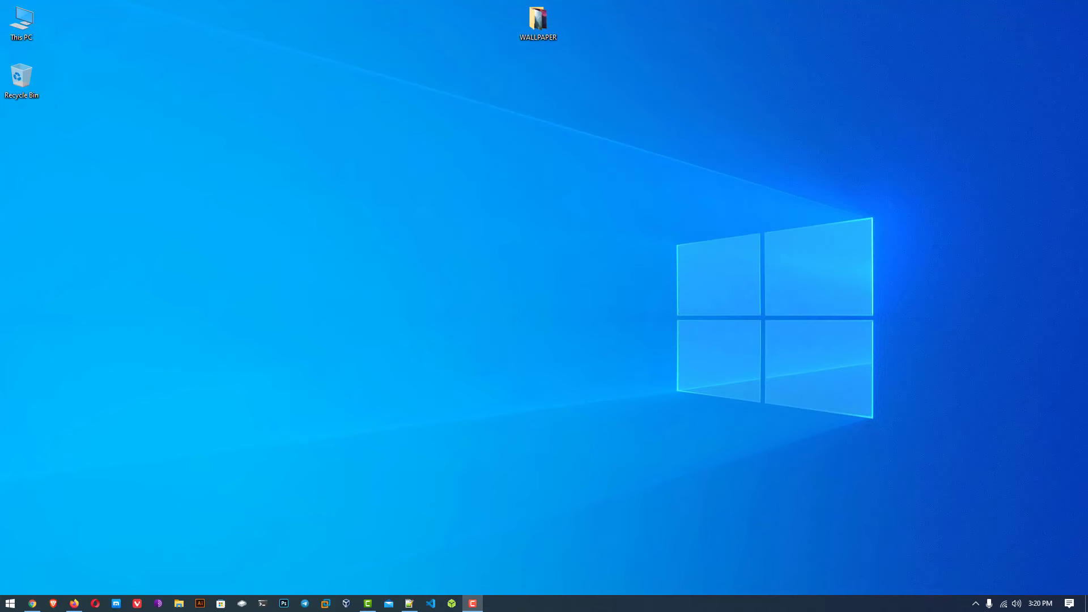
{"action": "mouse_move", "coordinate": [506, 367]}
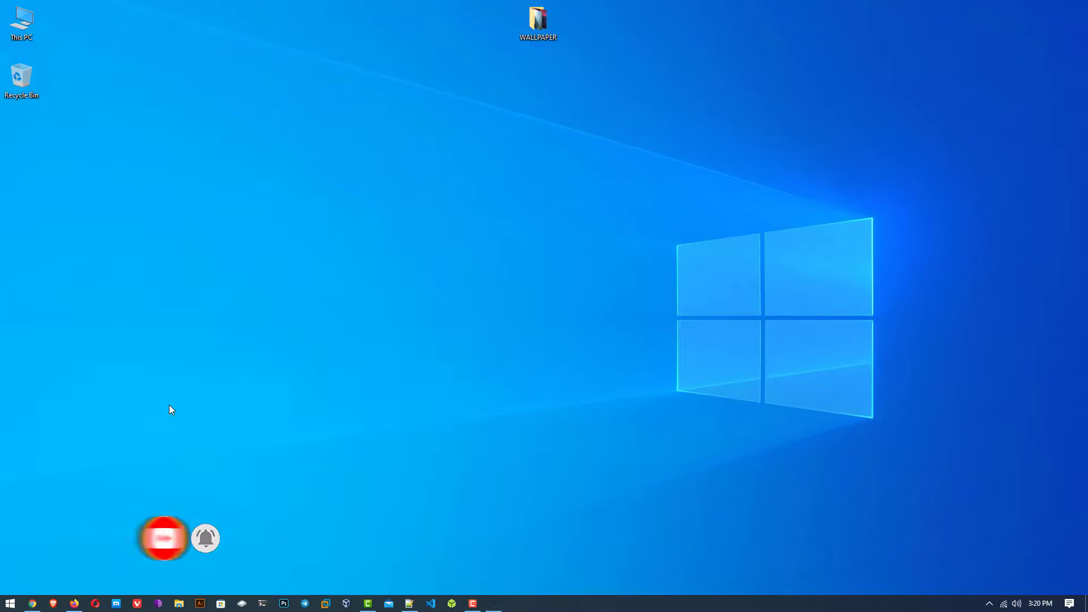
- Launch Calculator from the taskbar
{"action": "left_click", "coordinate": [493, 604]}
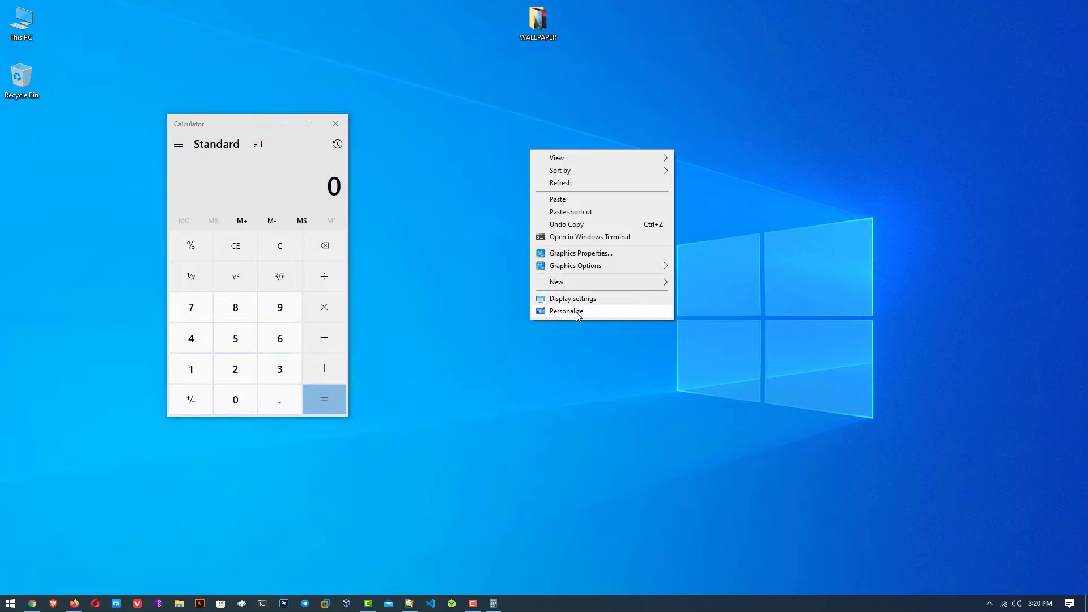
- Confirm monitor 2's display resolution is 1920 × 1080 in Display settings
{"action": "left_click", "coordinate": [566, 310]}
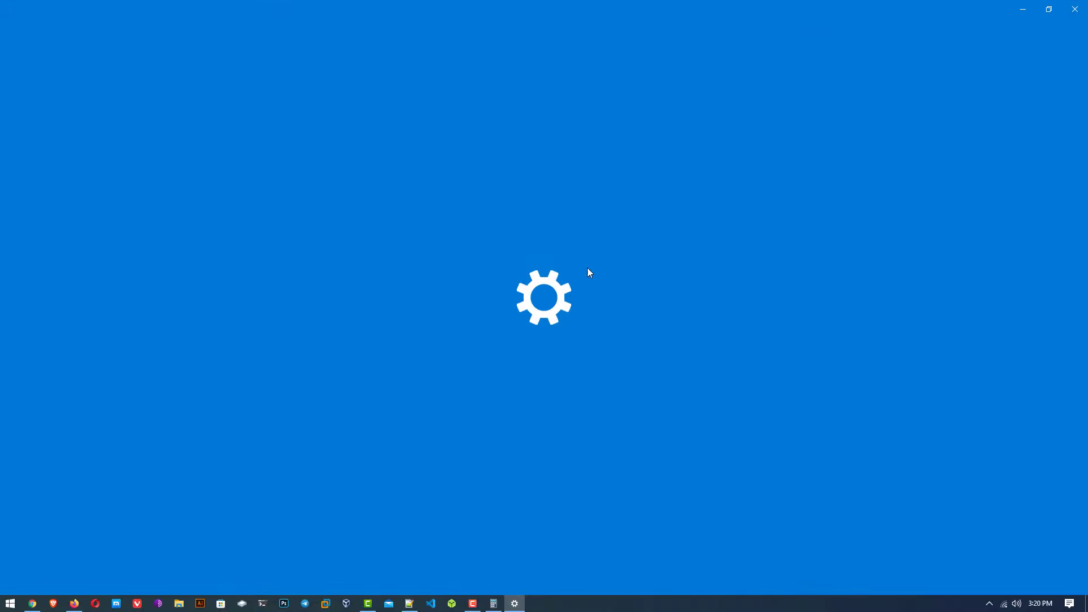
{"action": "left_click", "coordinate": [515, 603]}
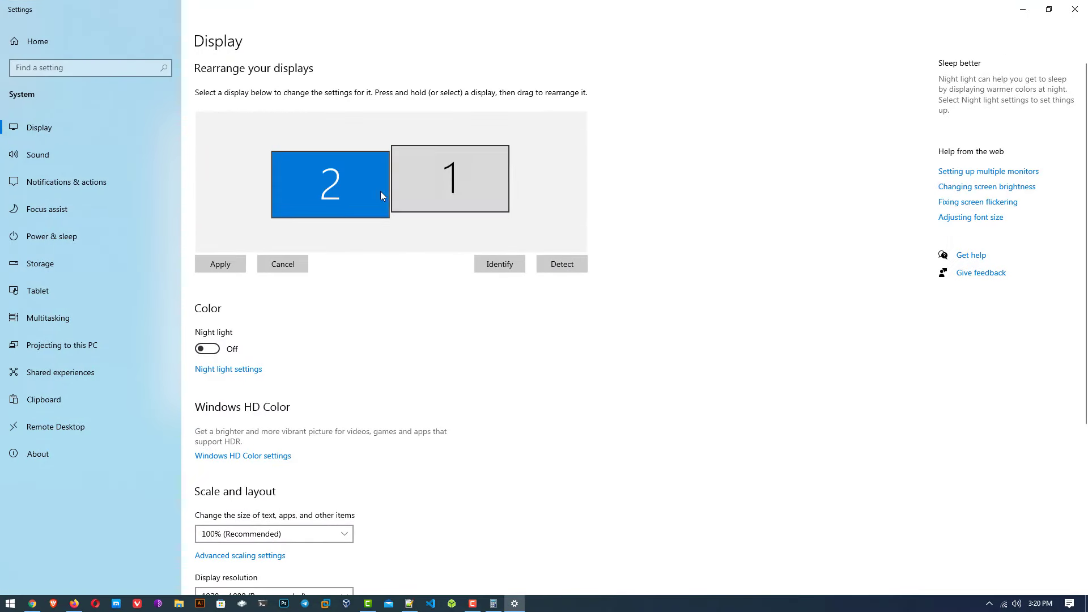
{"action": "scroll", "scroll_direction": "down", "scroll_amount": 3}
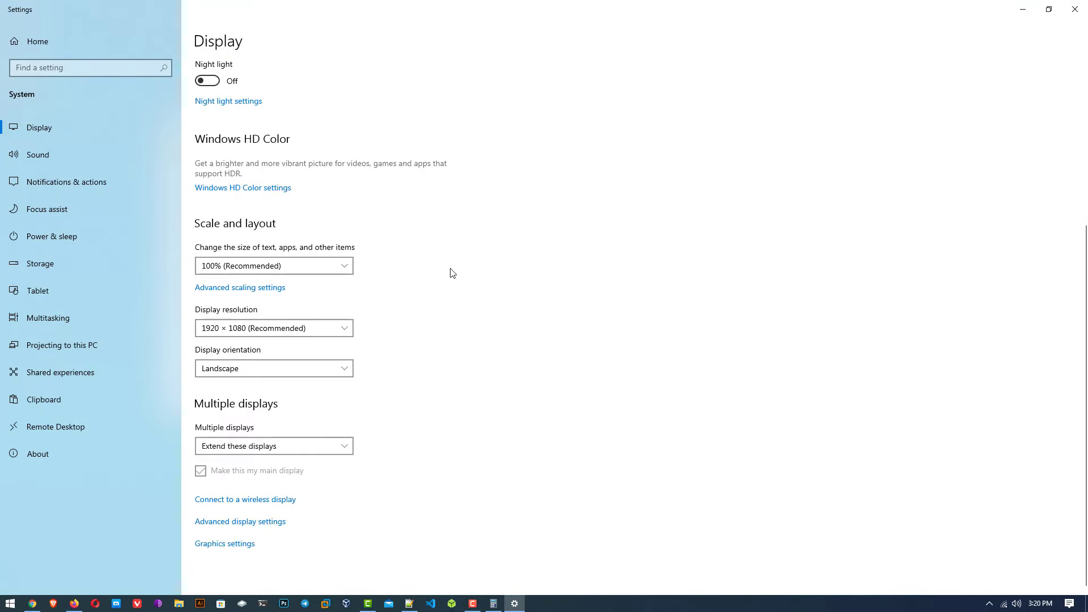
{"action": "left_click", "coordinate": [274, 328]}
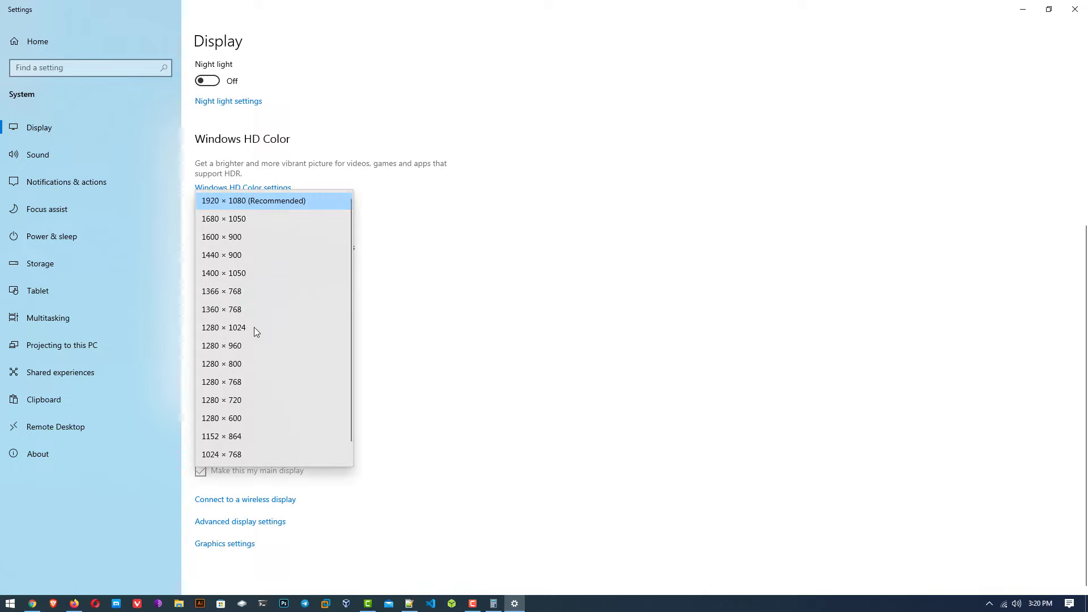
{"action": "left_click", "coordinate": [273, 201]}
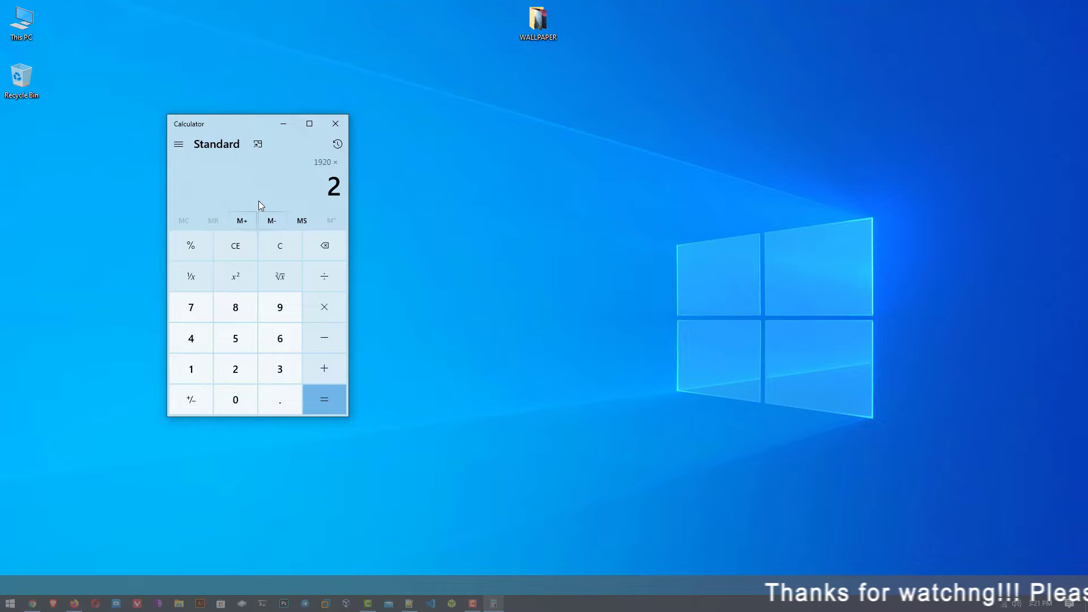
- Set the minimalist-desktop-5 moonlit mountain picture as the desktop background
{"action": "right_click", "coordinate": [657, 147]}
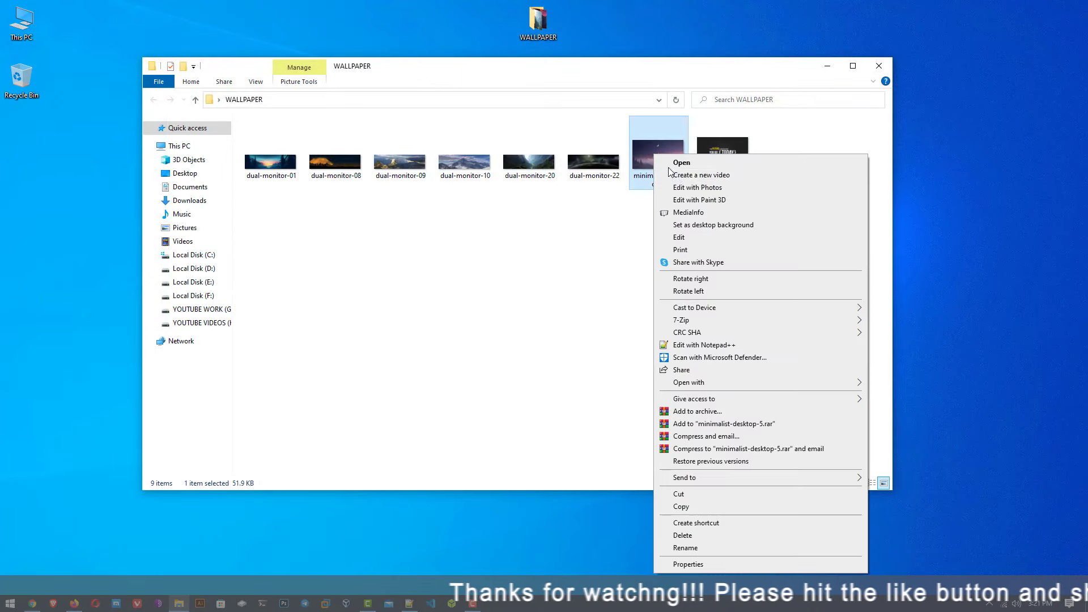
{"action": "left_click", "coordinate": [713, 225]}
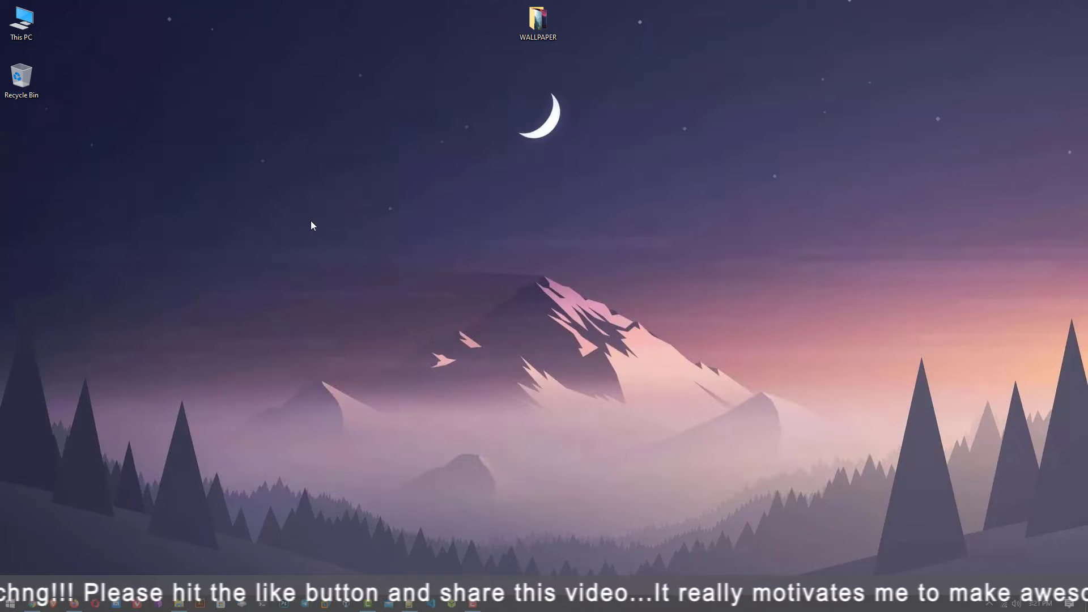
{"action": "left_click", "coordinate": [537, 21]}
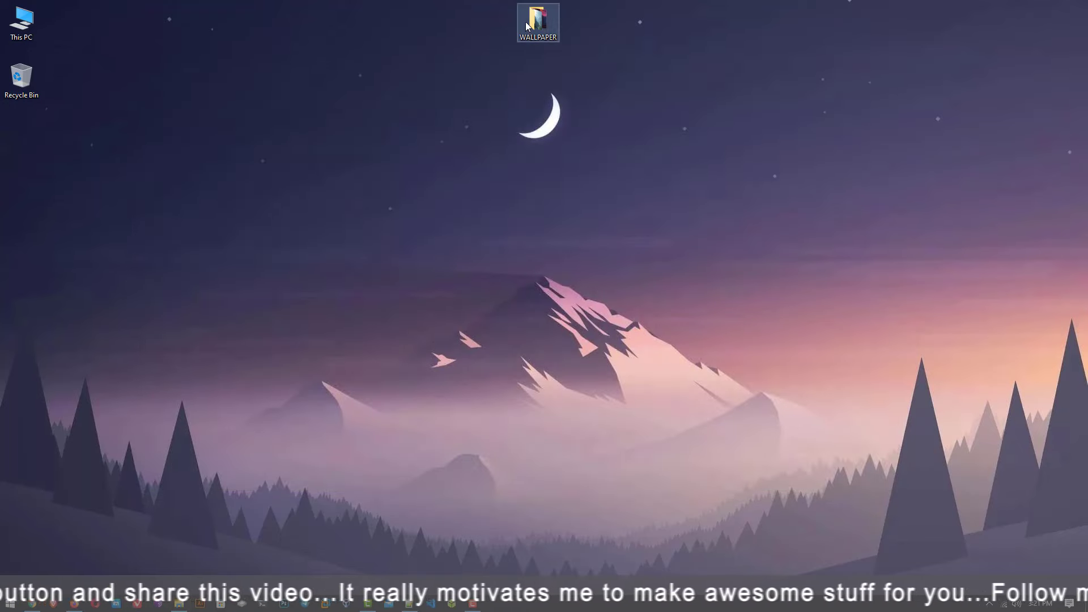
- Set the wide dual-monitor sunset mountain picture from the WALLPAPER folder as the background
{"action": "double_click", "coordinate": [538, 22]}
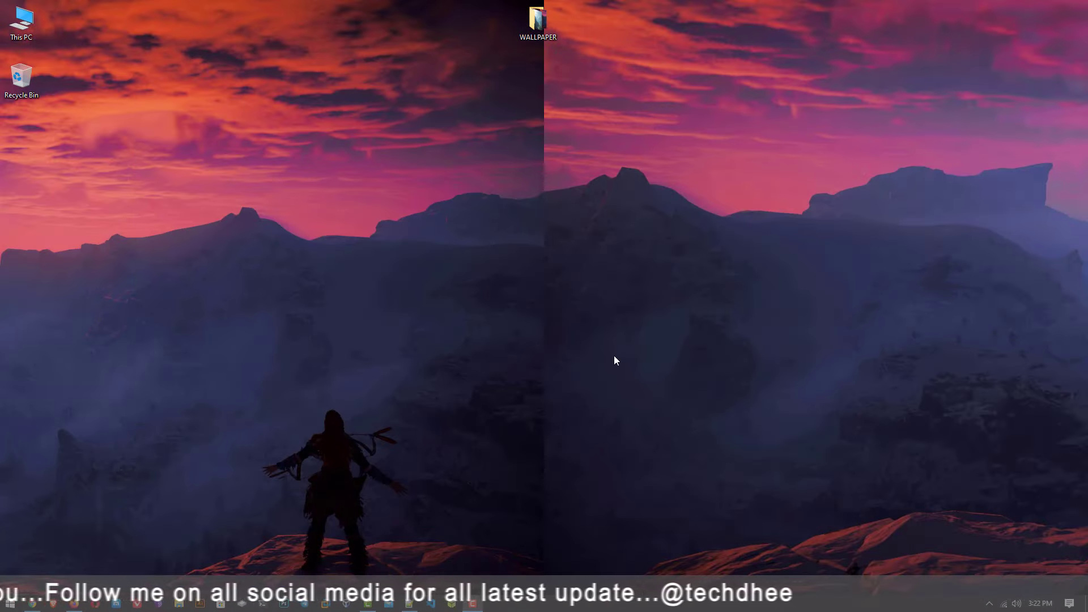
{"action": "left_click_drag", "start_coordinate": [614, 361], "coordinate": [267, 431]}
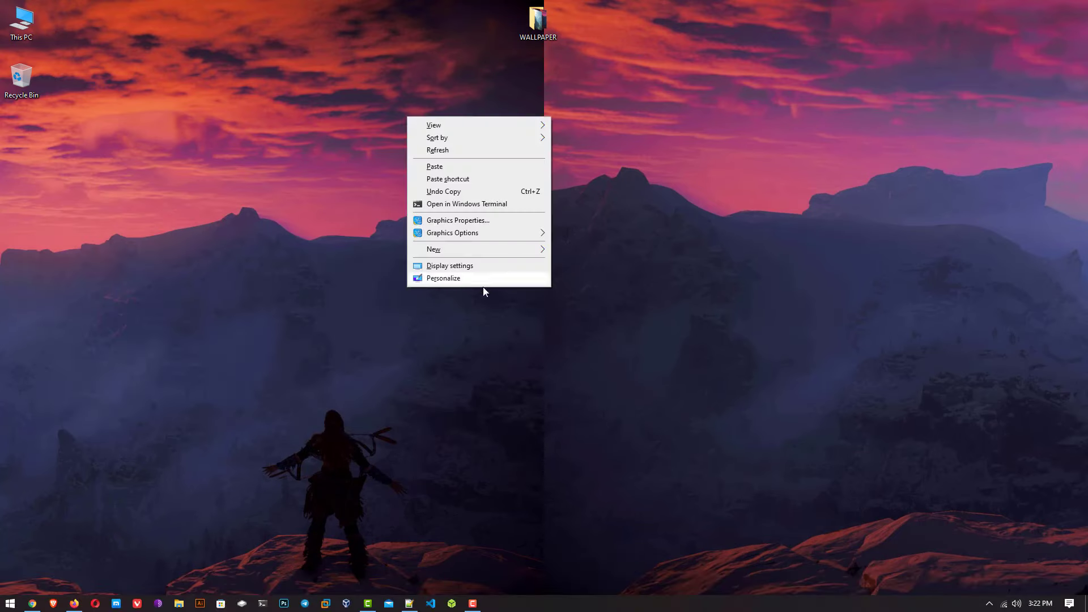
- Set the background picture fit to Span under Personalization > Background
{"action": "left_click", "coordinate": [449, 265]}
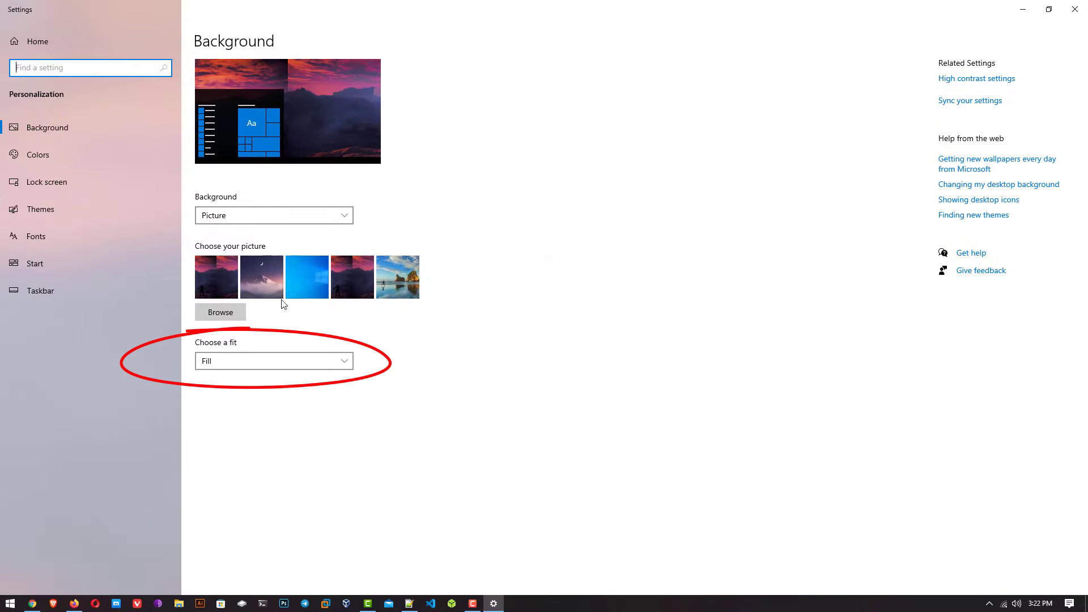
{"action": "left_click", "coordinate": [273, 361]}
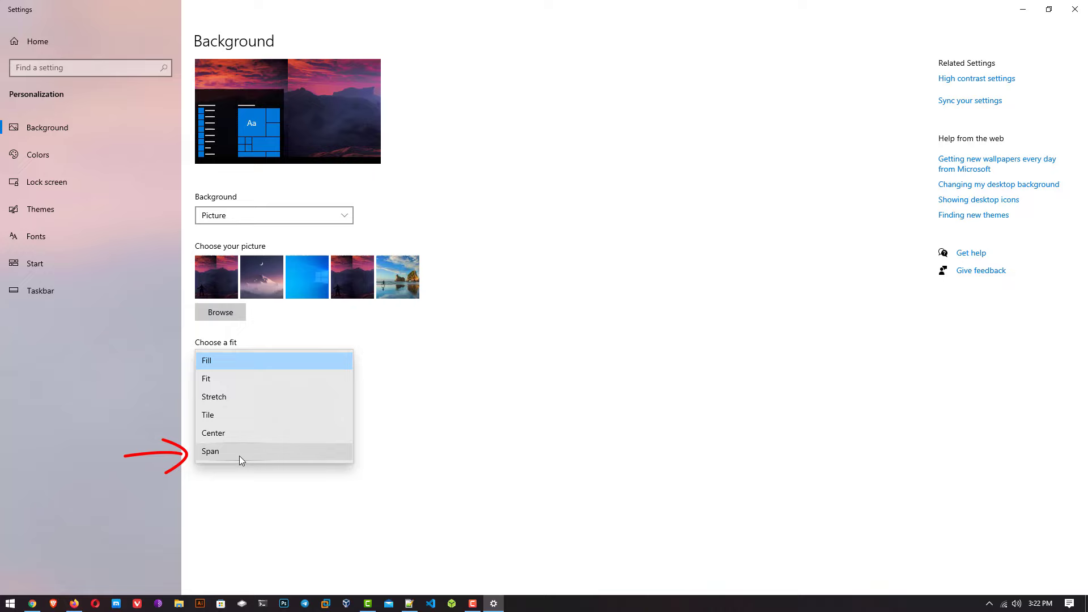
{"action": "left_click", "coordinate": [211, 452]}
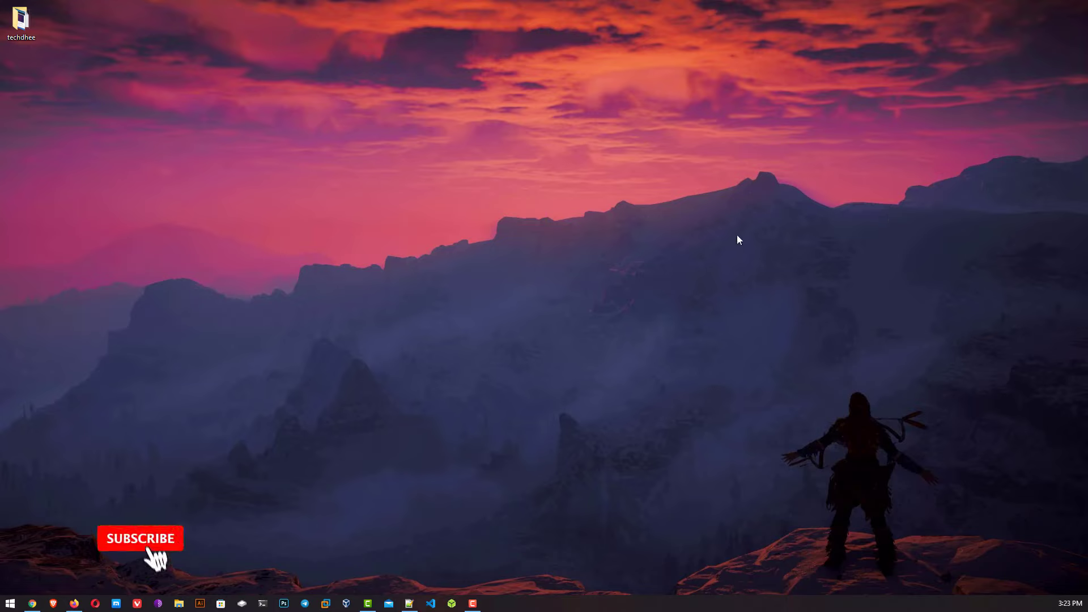
{"action": "left_click", "coordinate": [141, 538]}
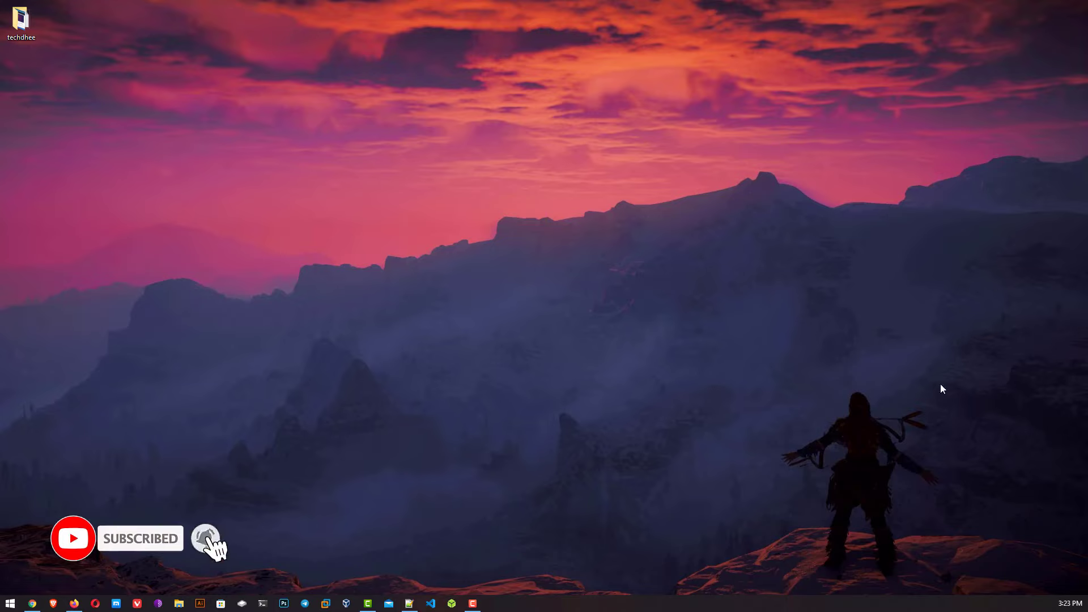